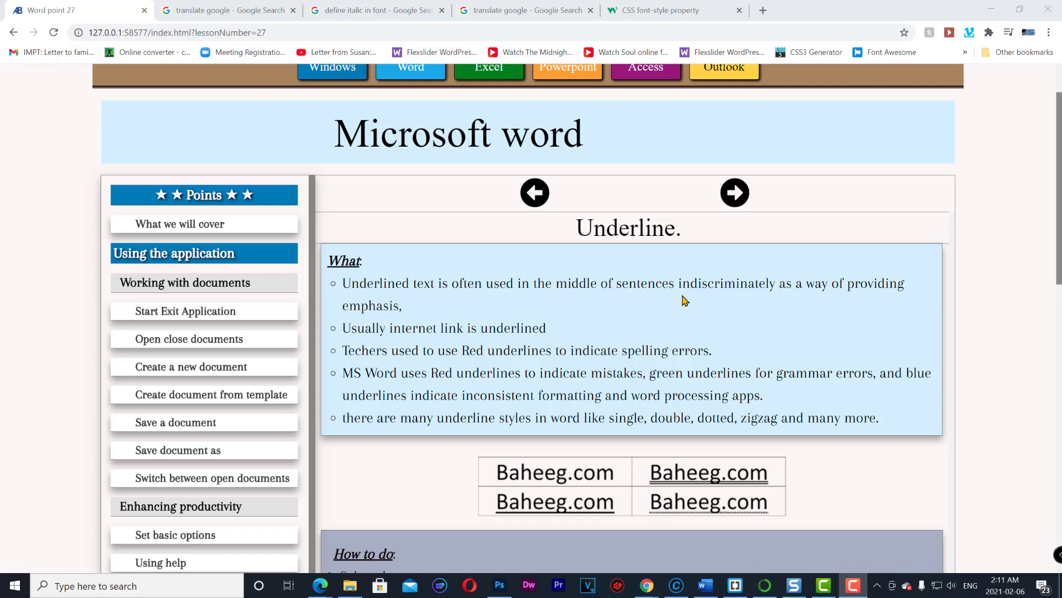
pyautogui.moveTo(839, 312)
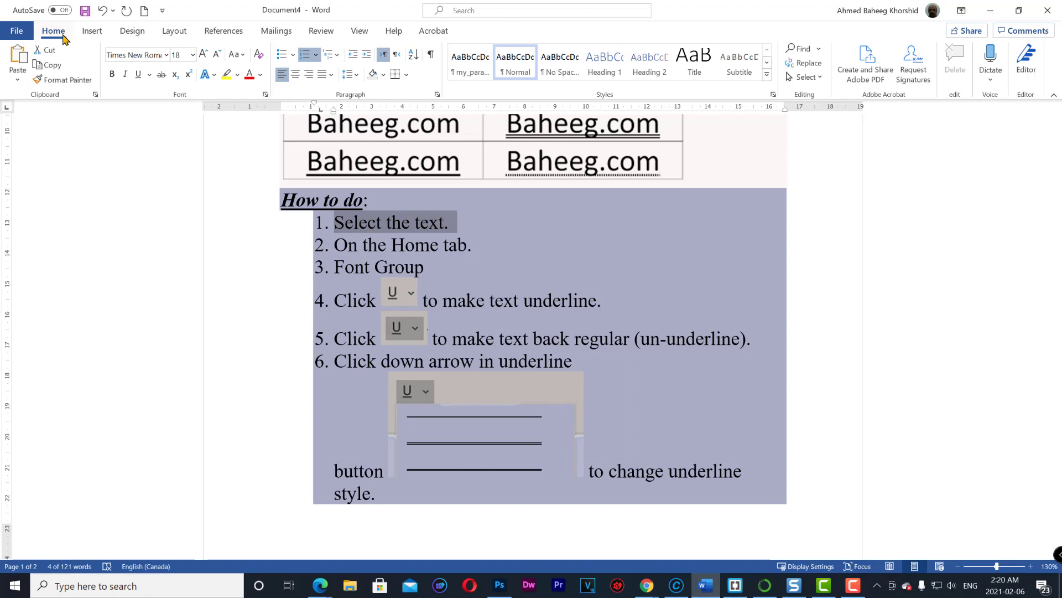
pyautogui.moveTo(182, 100)
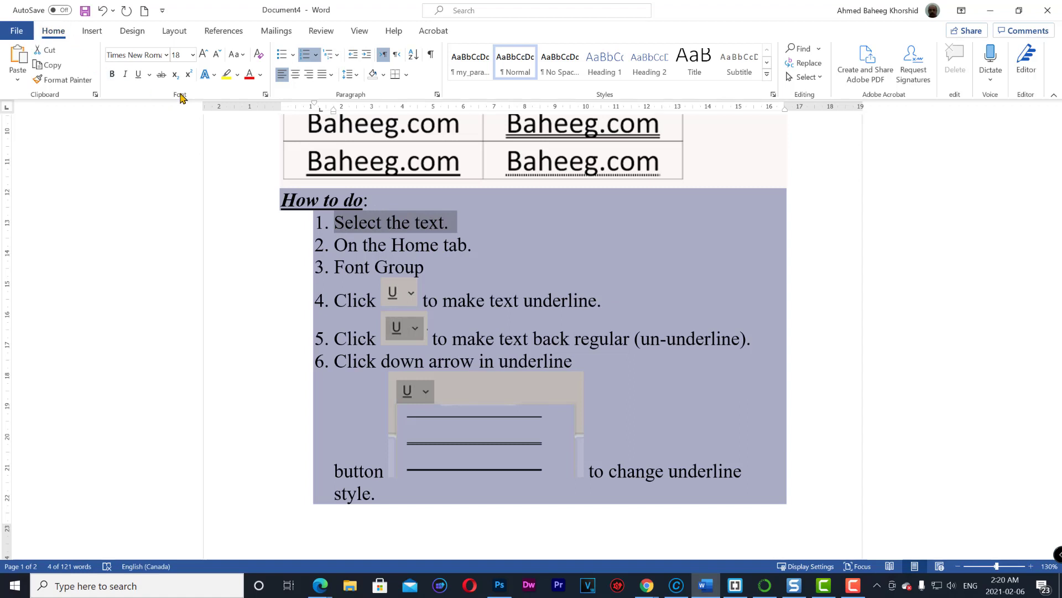
pyautogui.moveTo(138, 77)
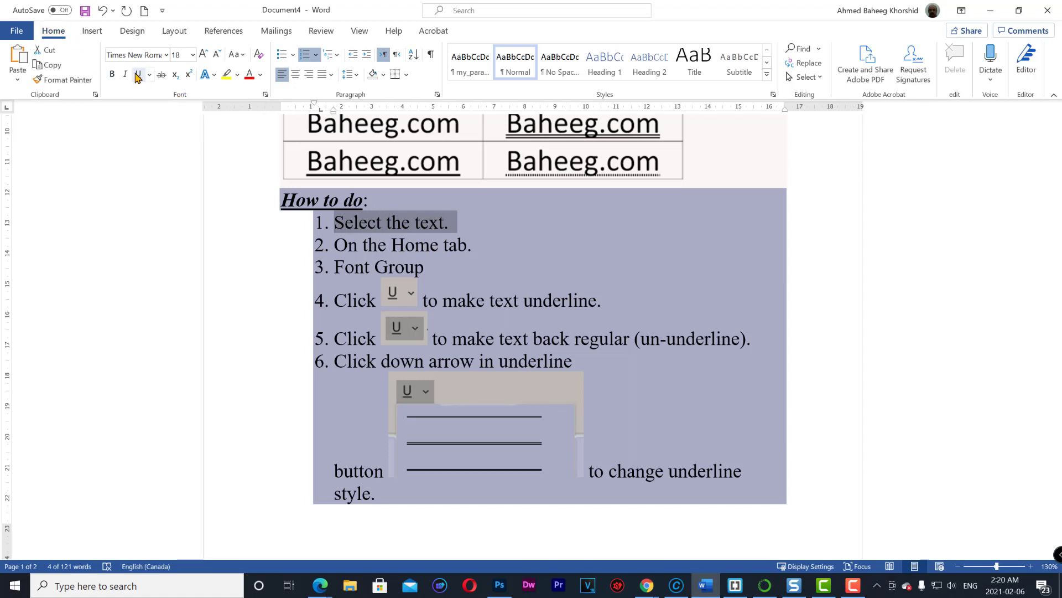
# Underline 'Select the text.' and change the underline style to dotted in the Font dialog
pyautogui.click(138, 75)
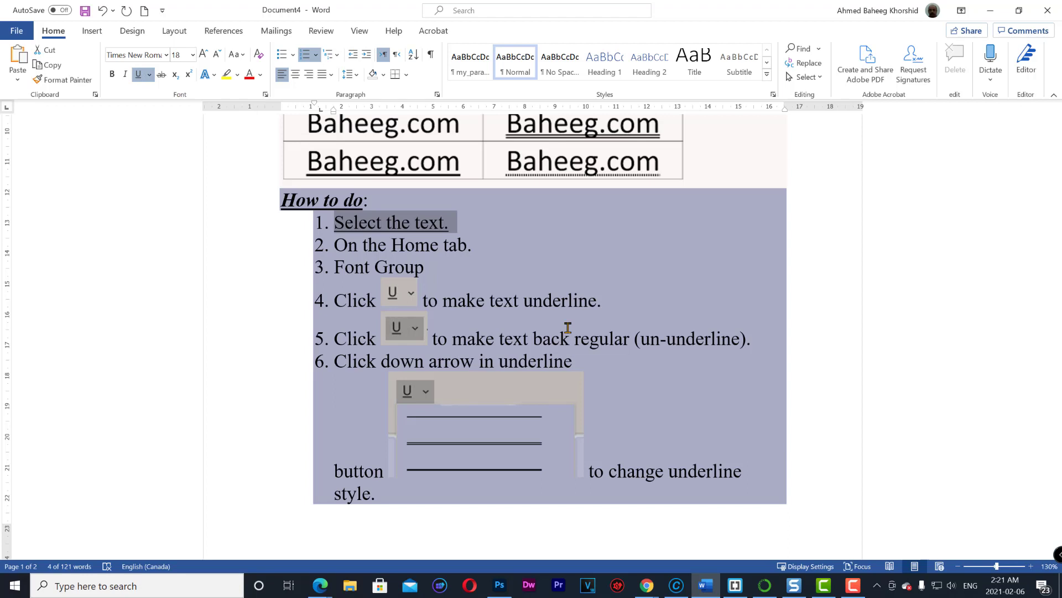
pyautogui.moveTo(139, 75)
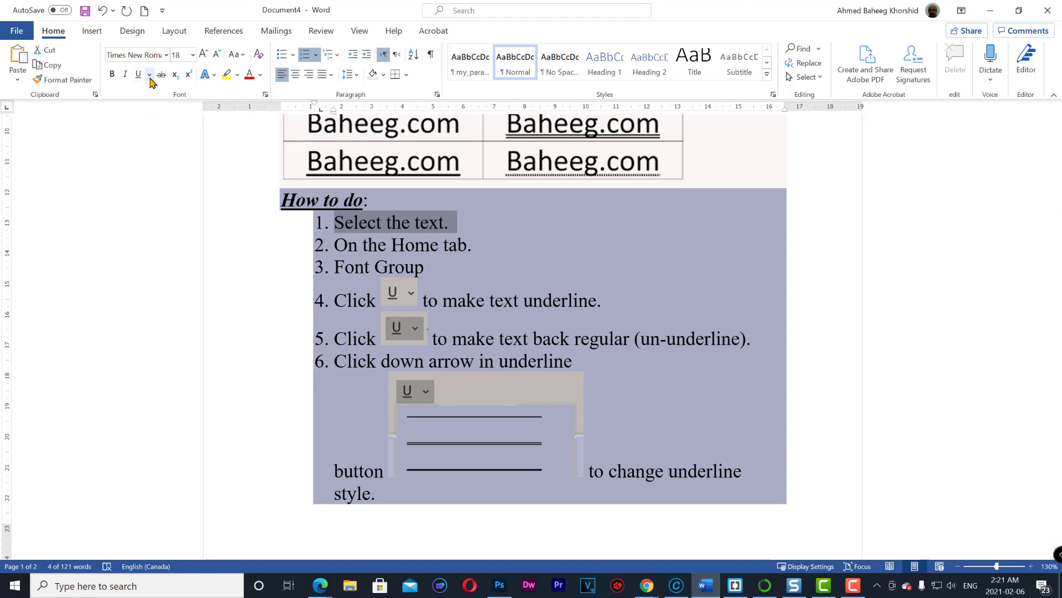
pyautogui.click(150, 73)
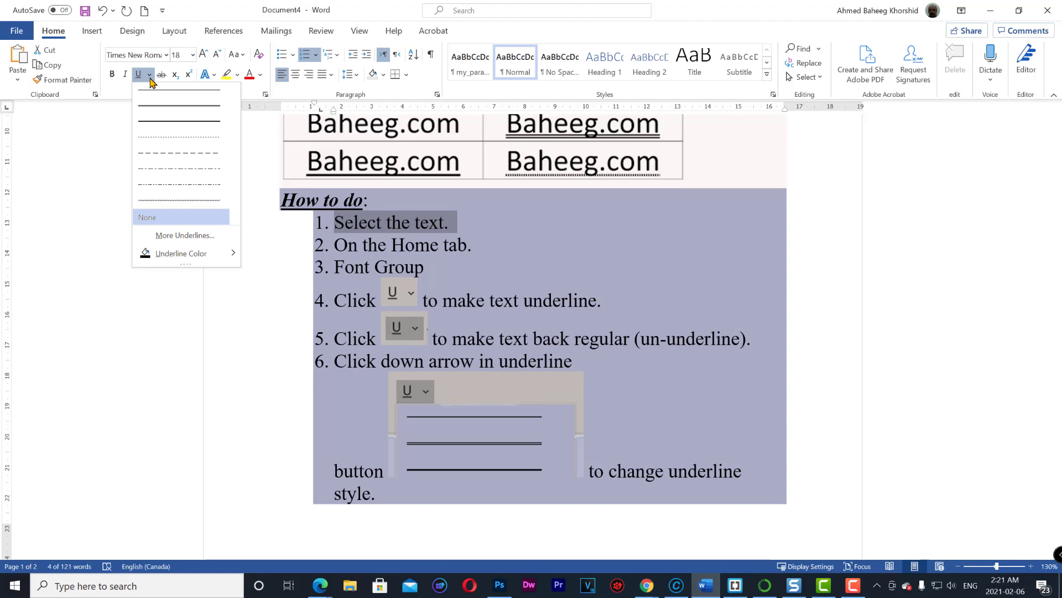
pyautogui.click(147, 217)
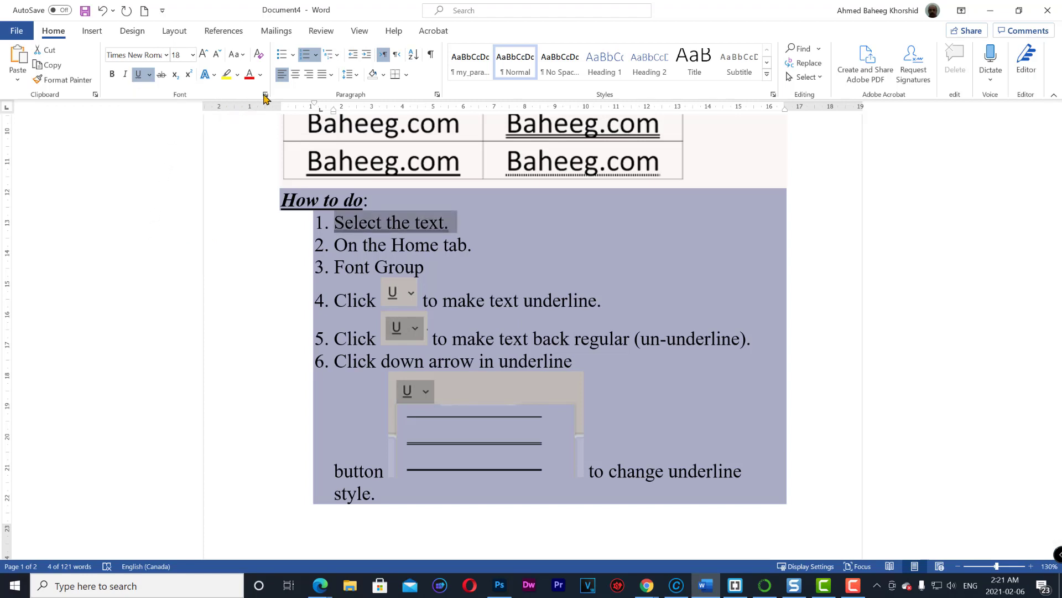
pyautogui.click(264, 95)
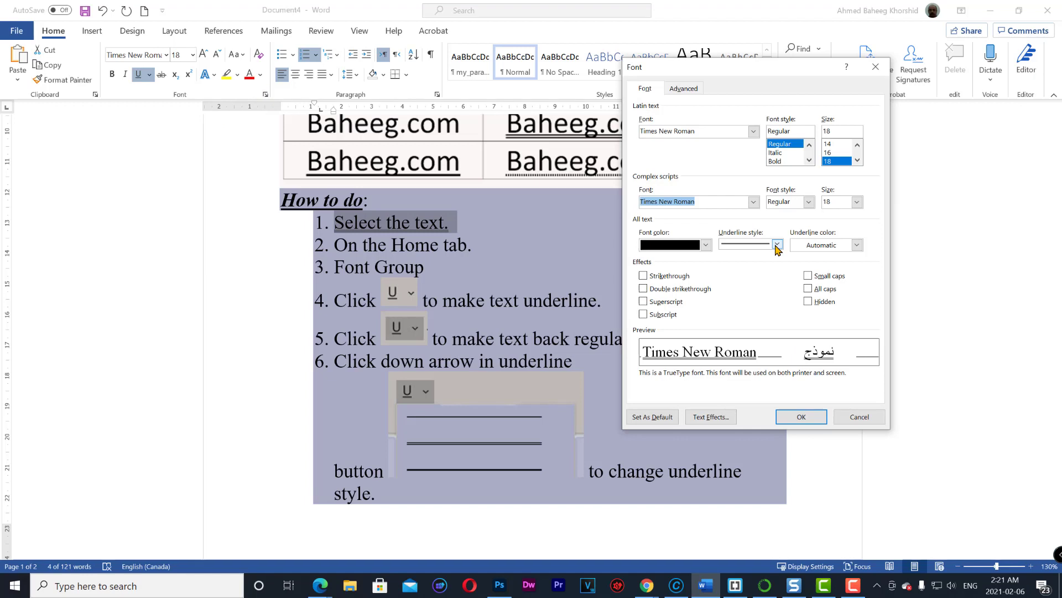
pyautogui.click(777, 244)
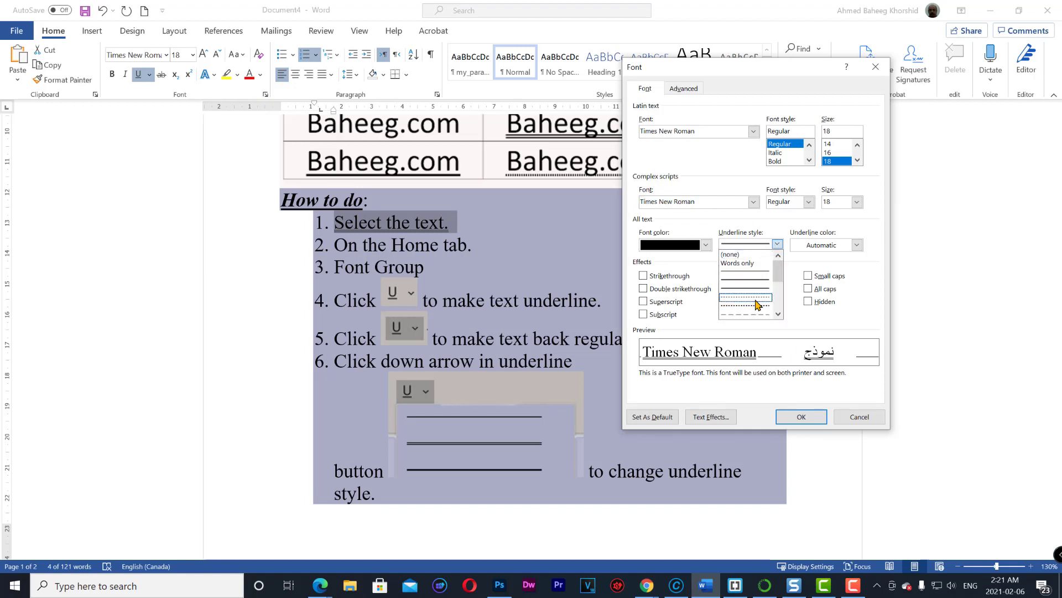
pyautogui.click(745, 296)
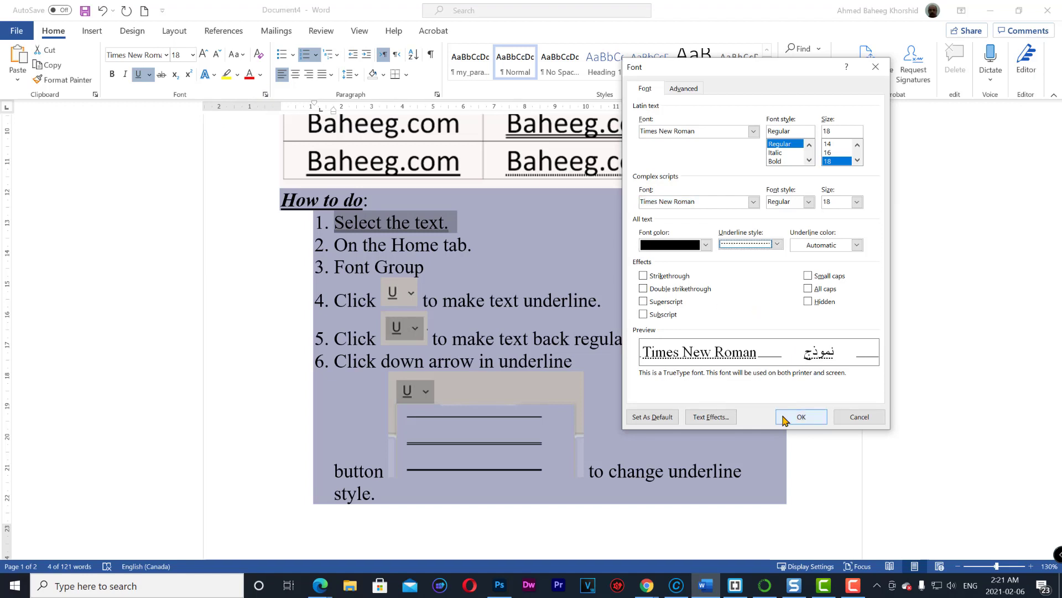
pyautogui.click(801, 416)
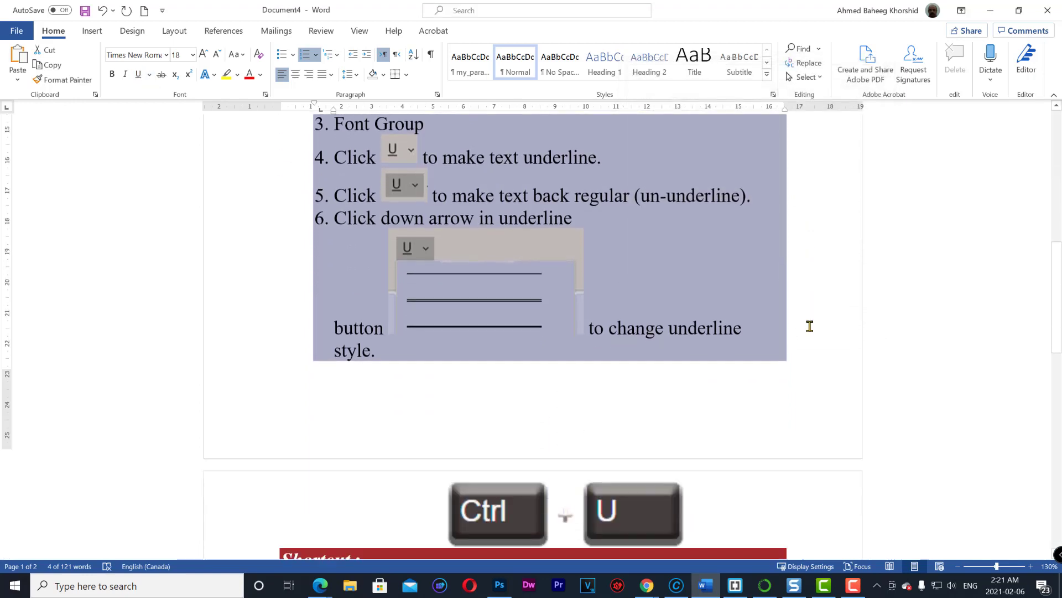